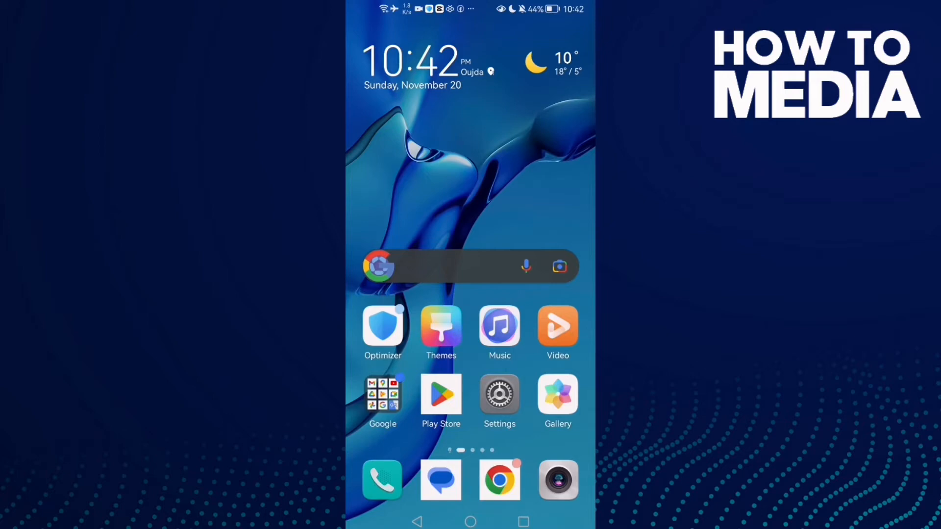
Step: Launch the phone's Settings app from the home screen
left_click(499, 393)
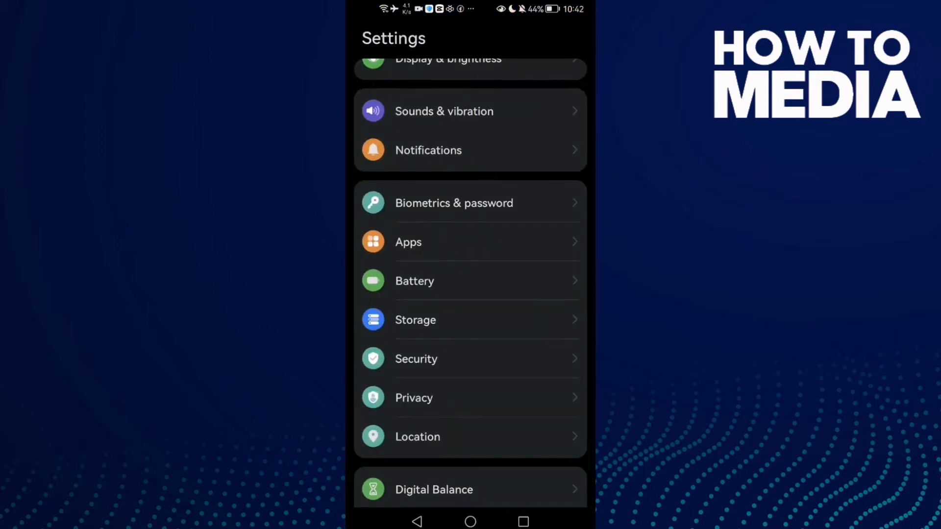
Step: Locate Yahoo Mail under Apps, view its storage details, and return to its App info page
scroll("down", 3)
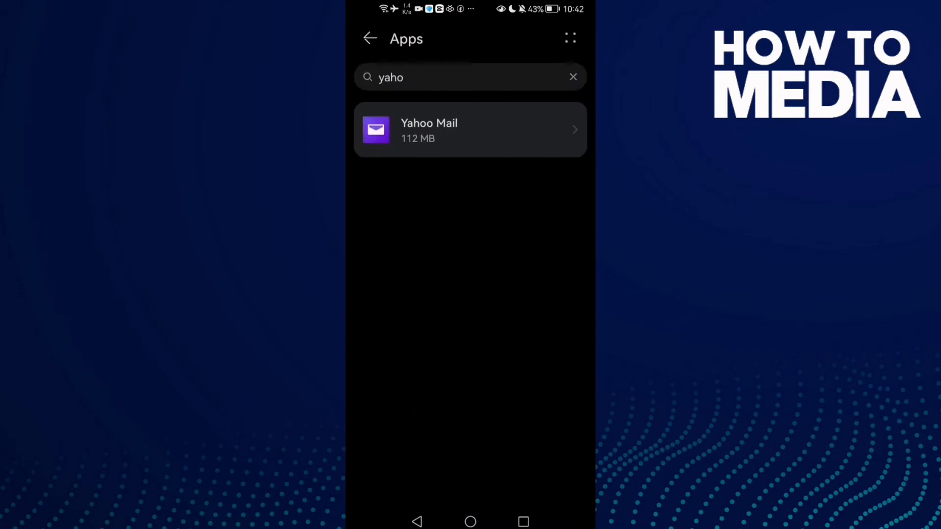
left_click(471, 129)
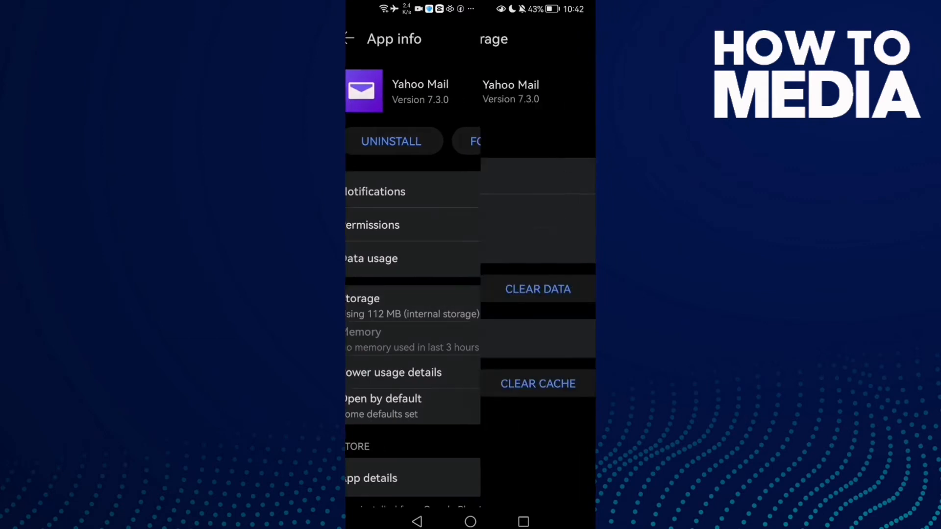
left_click(362, 298)
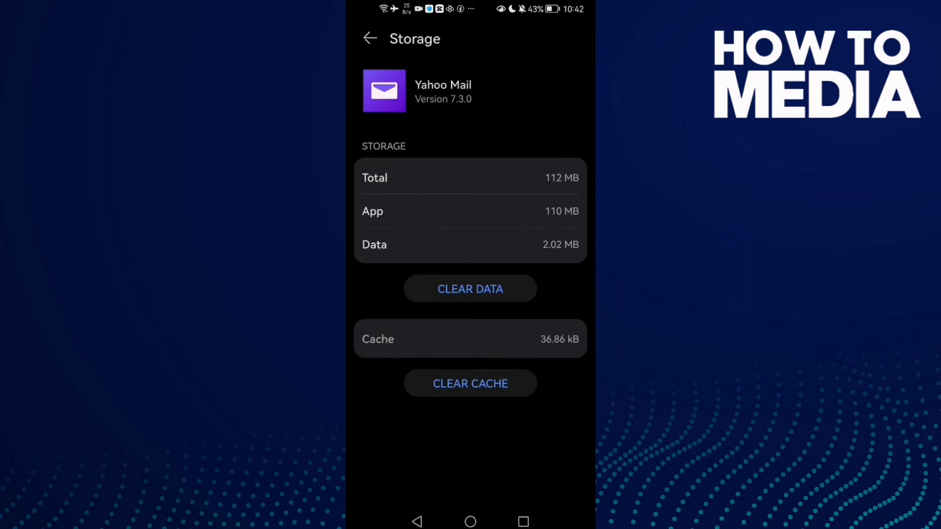
left_click(370, 38)
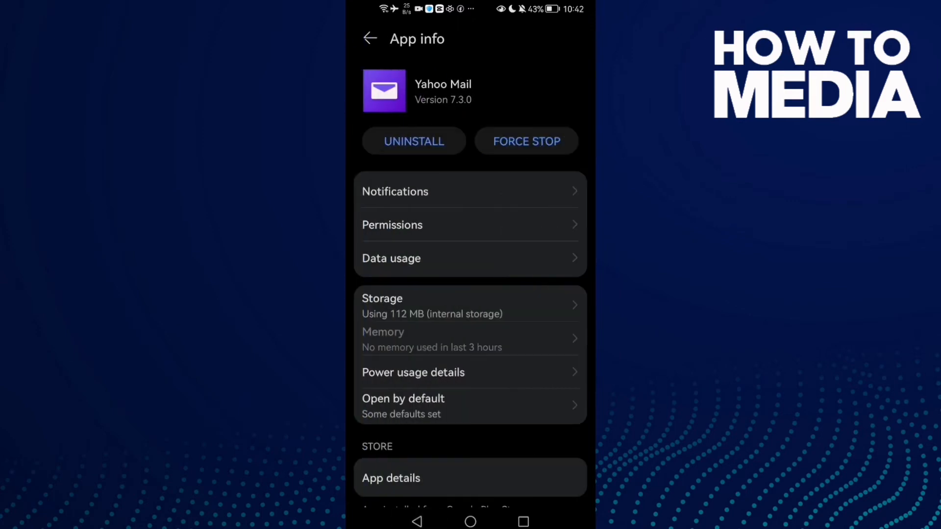
Step: Force stop Yahoo Mail and confirm in the dialog
left_click(526, 141)
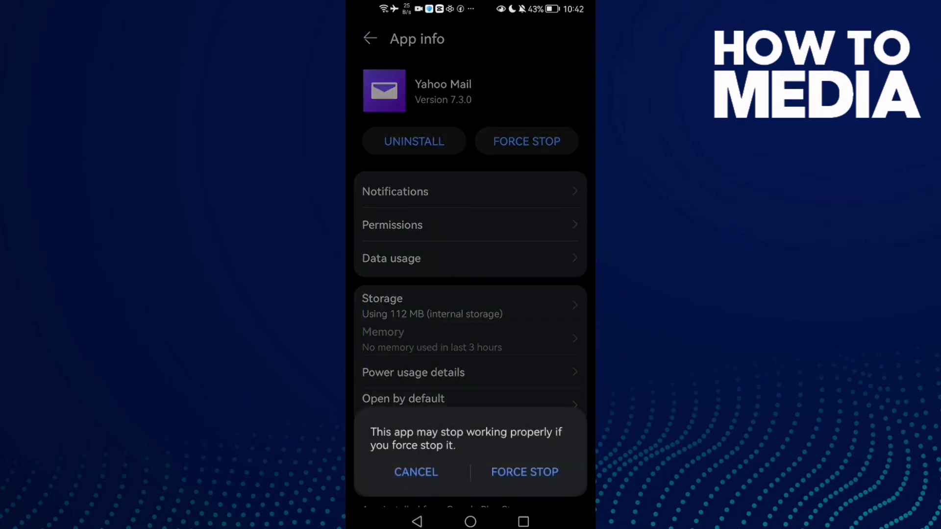
left_click(415, 472)
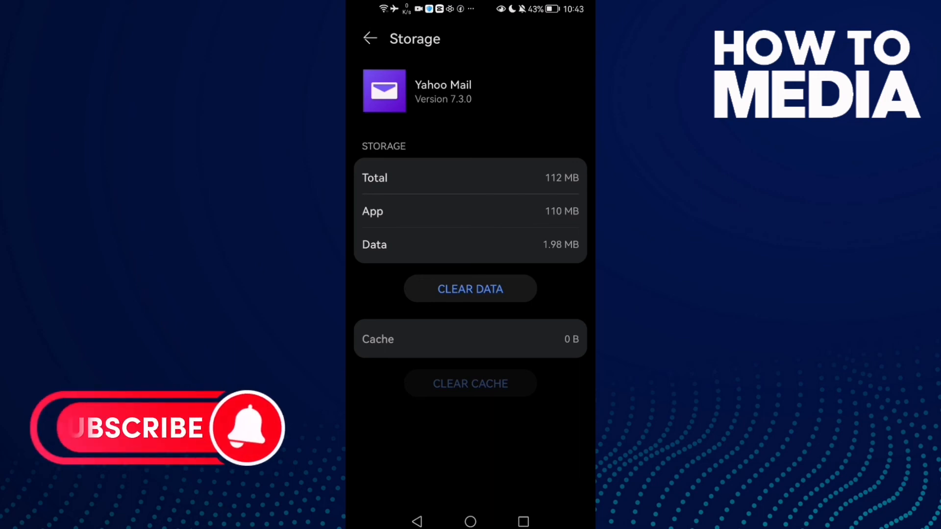
Step: Return to the home screen with Yahoo Mail's cache left at 0 B
left_click(471, 522)
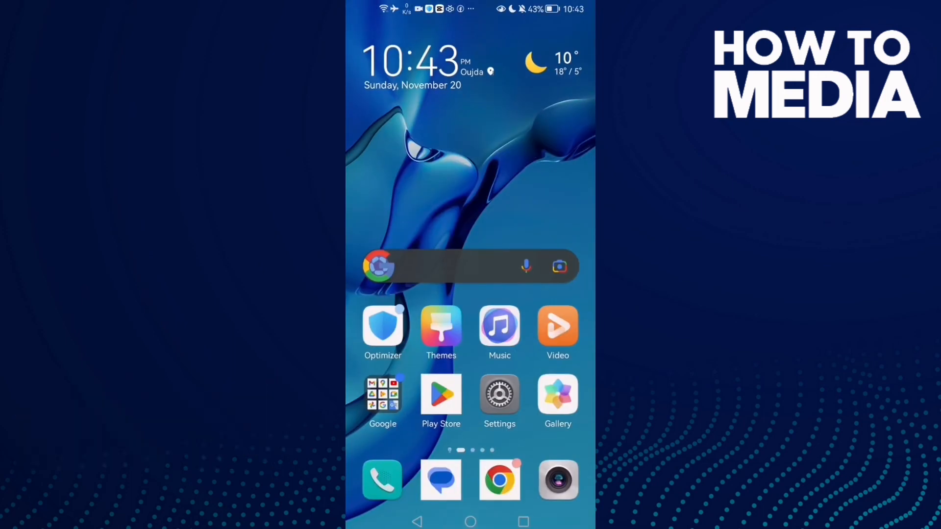